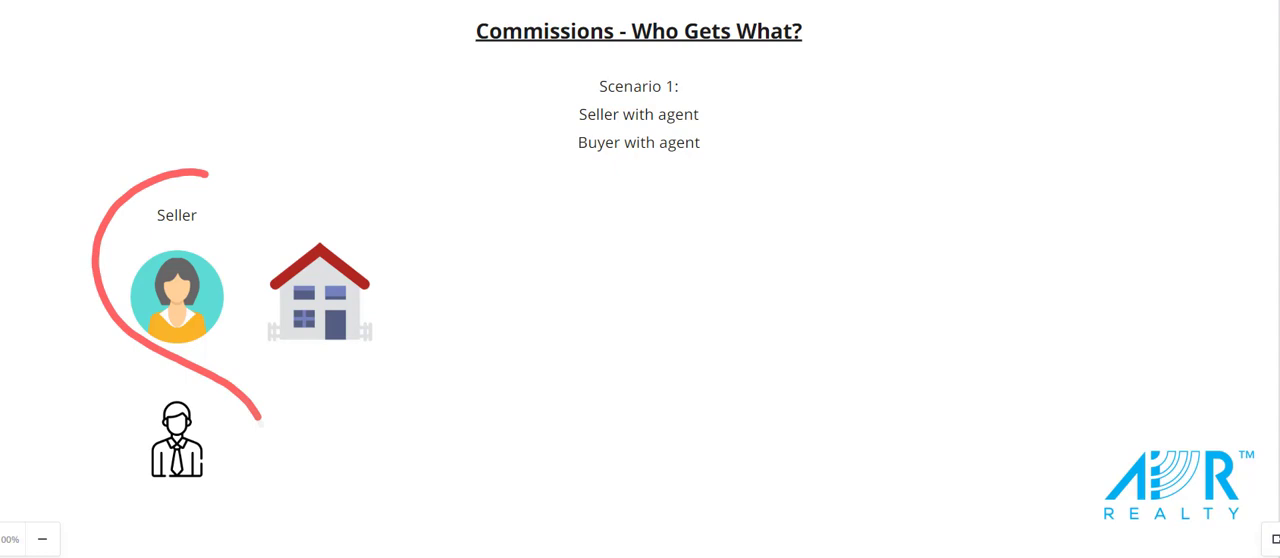
- Write a green 6% beside the money icon next to the seller's agent
drag(210, 175, 190, 515)
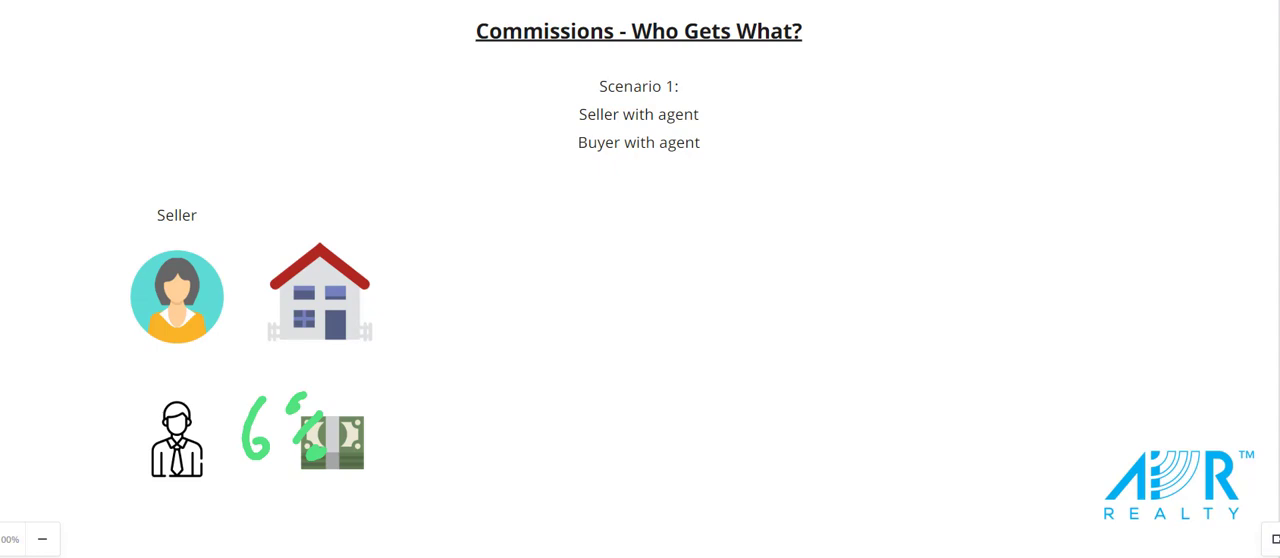
drag(635, 240, 650, 490)
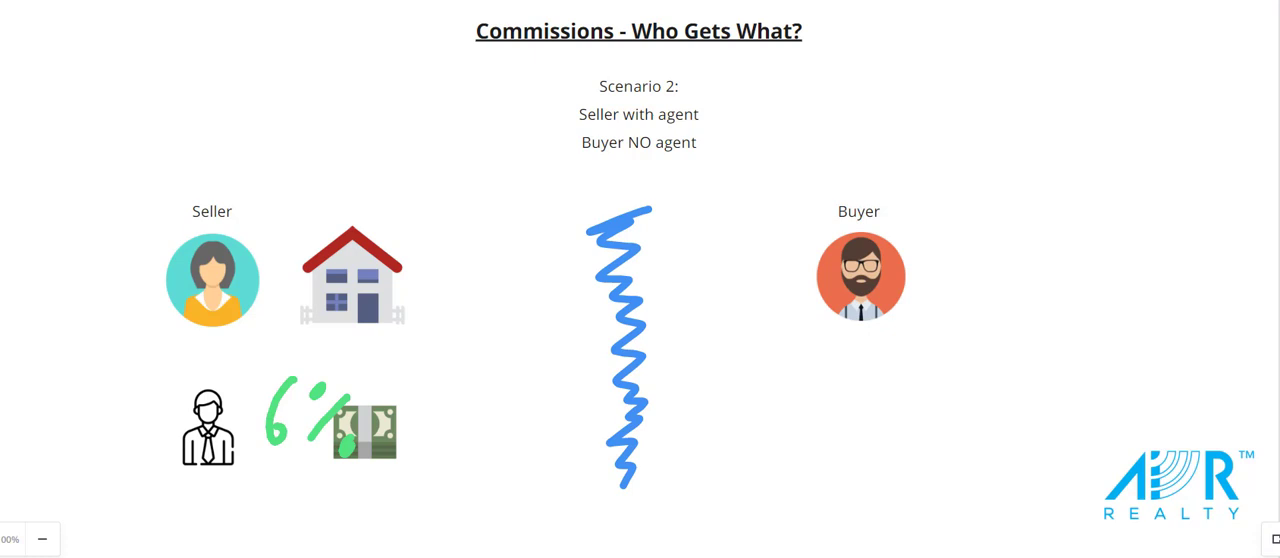
- Draw a red figure-eight around seller and agent, link to buyer, and add a stroke
drag(225, 175, 290, 425)
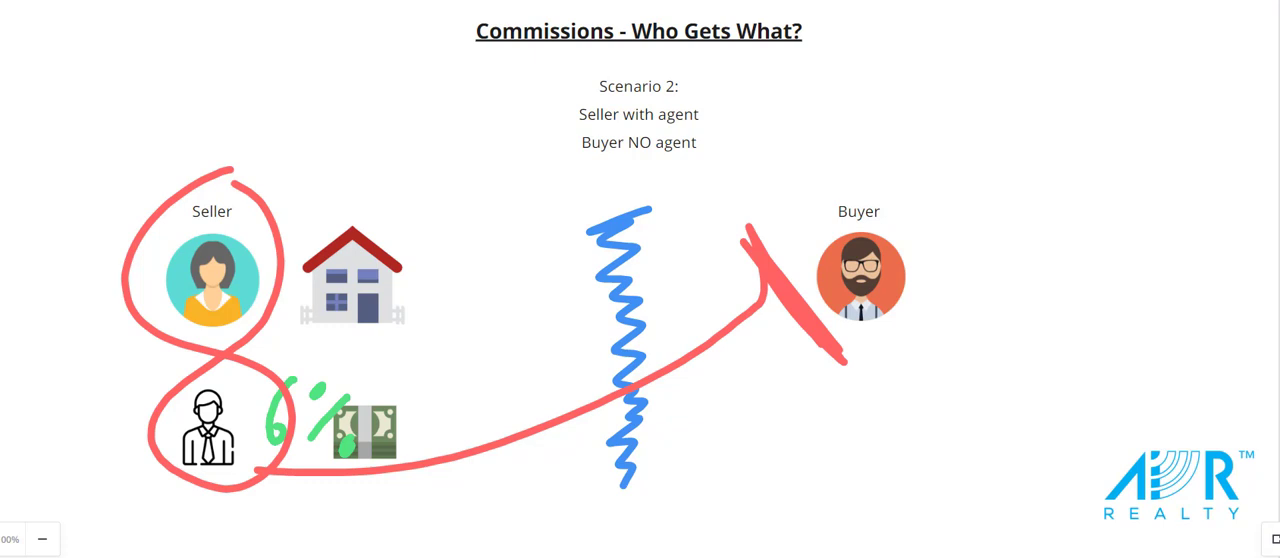
drag(155, 430, 78, 408)
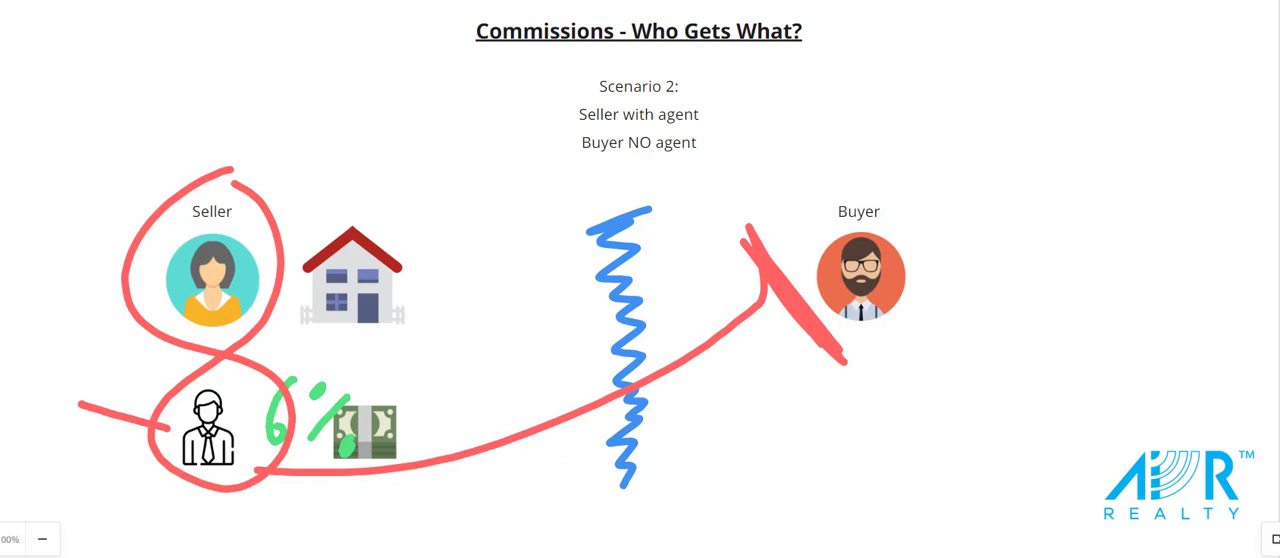